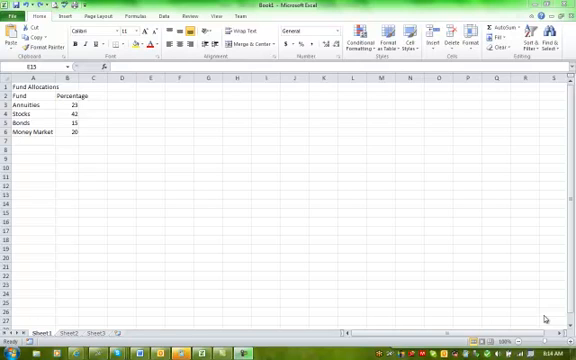
{"action": "mouse_move", "coordinate": [22, 93]}
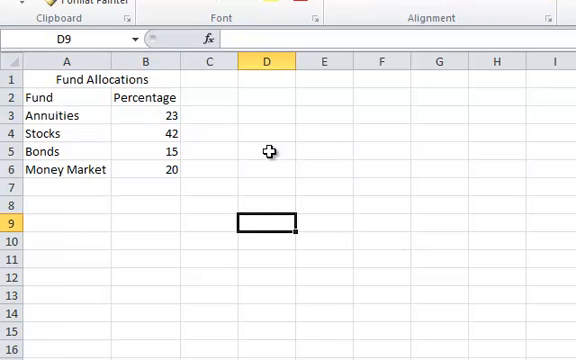
{"action": "mouse_move", "coordinate": [87, 79]}
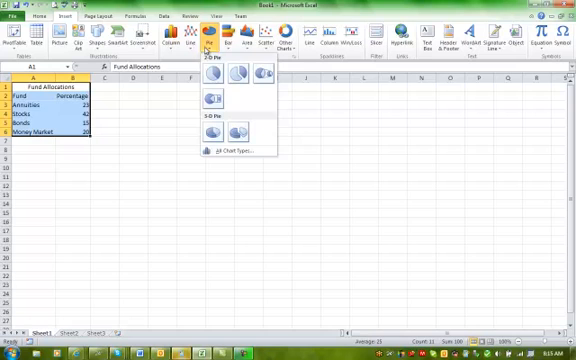
Step: Chart the selected fund percentages as a 2-D pie
{"action": "left_click", "coordinate": [212, 78]}
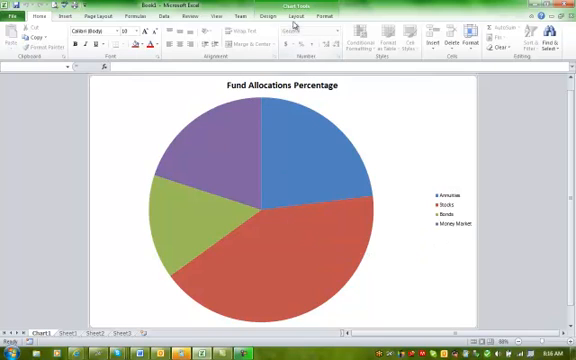
Step: Add percentage data labels to each pie slice from the chart Layout options
{"action": "left_click", "coordinate": [299, 16]}
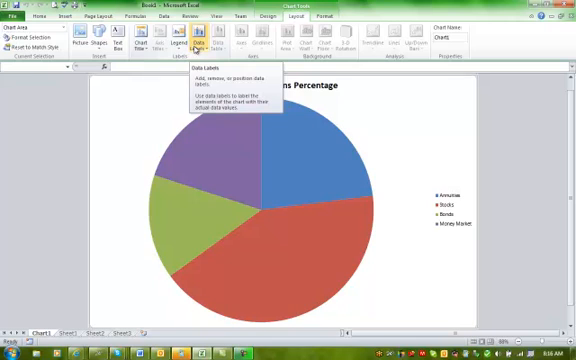
{"action": "left_click", "coordinate": [200, 40]}
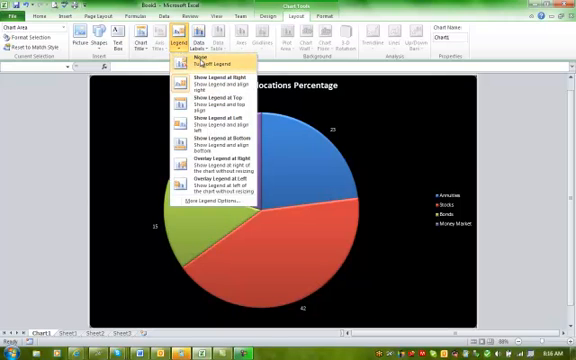
{"action": "mouse_move", "coordinate": [210, 104]}
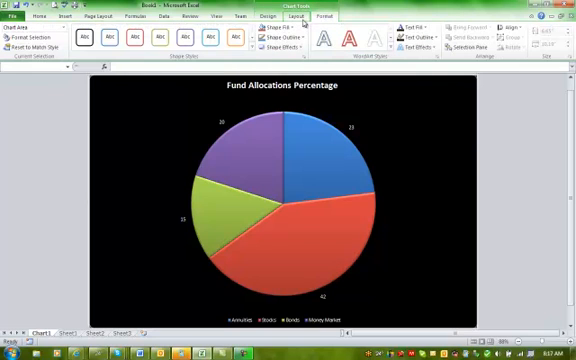
Step: Switch from the Chart1 sheet back to the Sheet1 data worksheet
{"action": "left_click", "coordinate": [257, 16]}
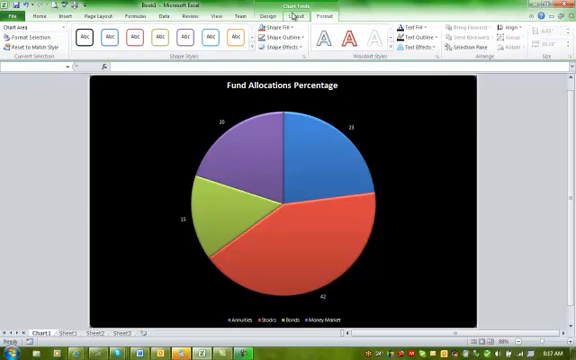
{"action": "left_click", "coordinate": [138, 306]}
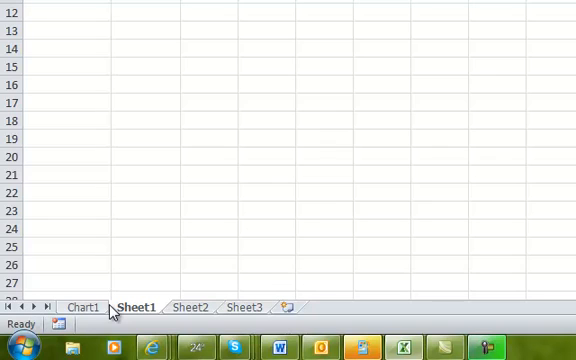
Step: Return to the Chart1 sheet to display the finished labelled pie chart
{"action": "left_click", "coordinate": [84, 306]}
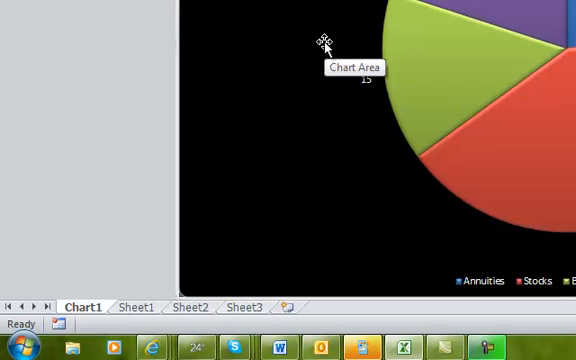
{"action": "mouse_move", "coordinate": [143, 308]}
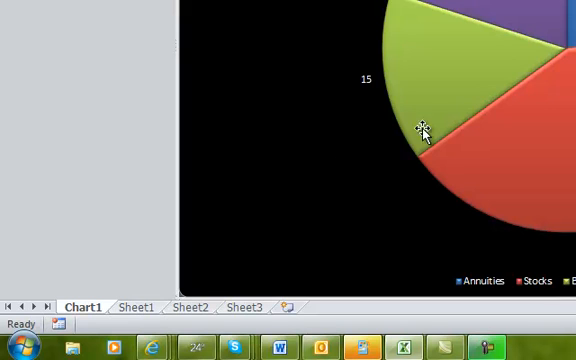
{"action": "left_click", "coordinate": [139, 306]}
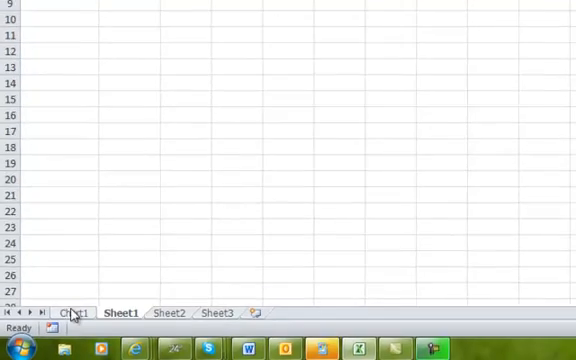
{"action": "left_click", "coordinate": [68, 312]}
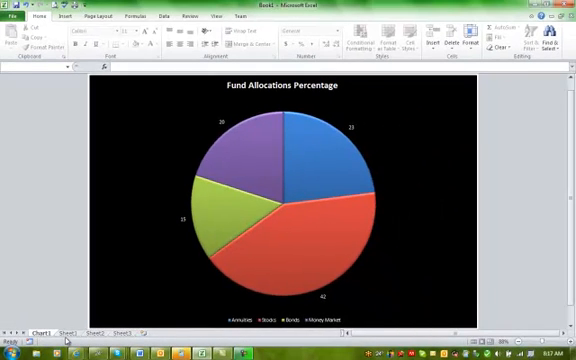